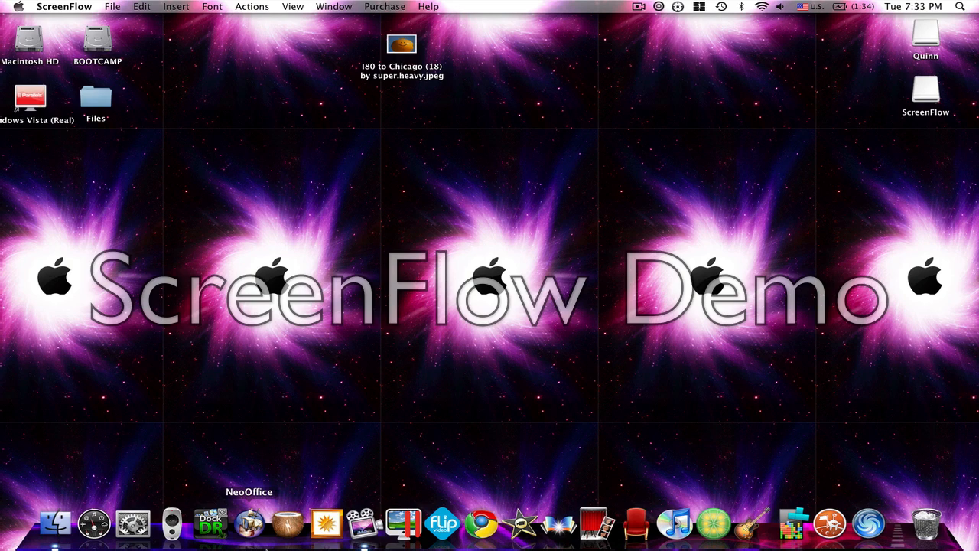
mouse_move(172, 523)
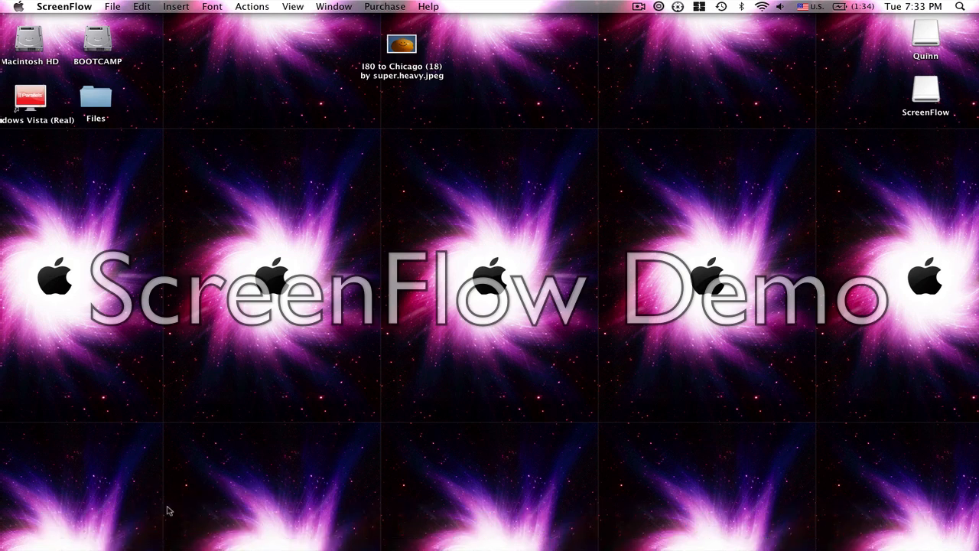
mouse_move(610, 134)
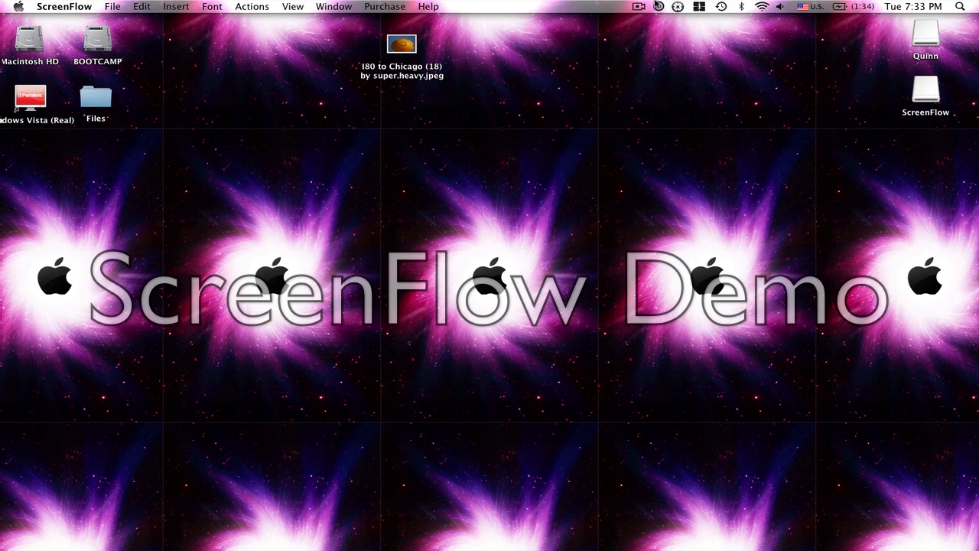
Review iAlertU's camera capture and email alert settings from its menu-bar icon, then dismiss them.
click(658, 7)
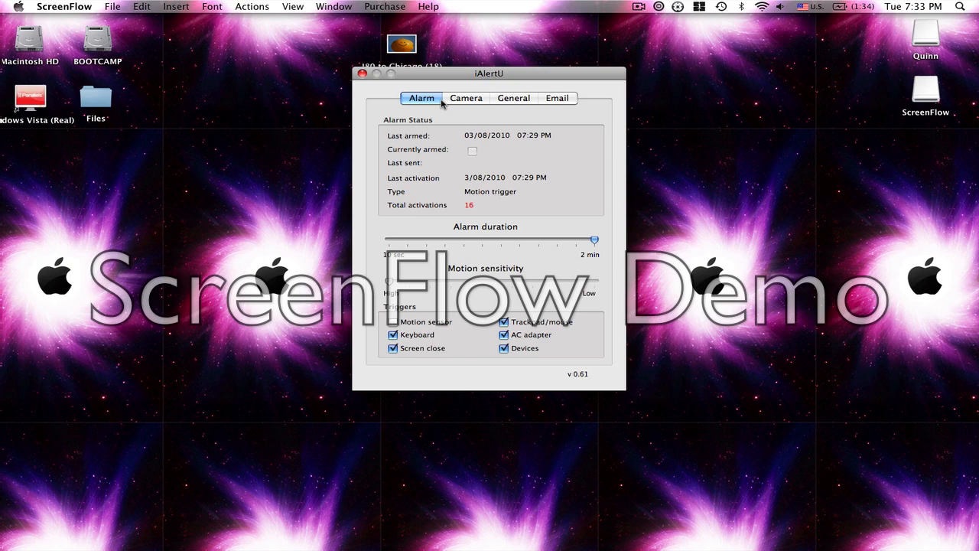
click(465, 98)
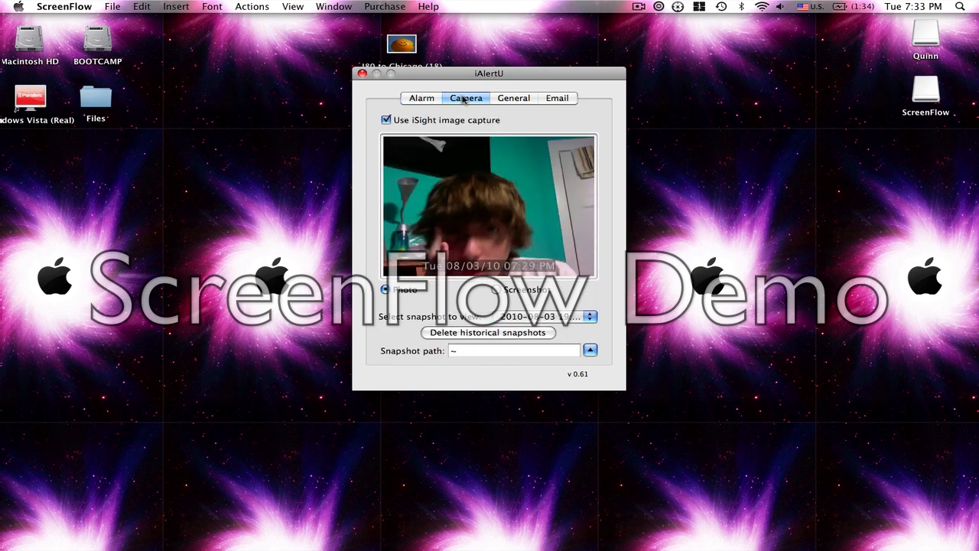
click(557, 98)
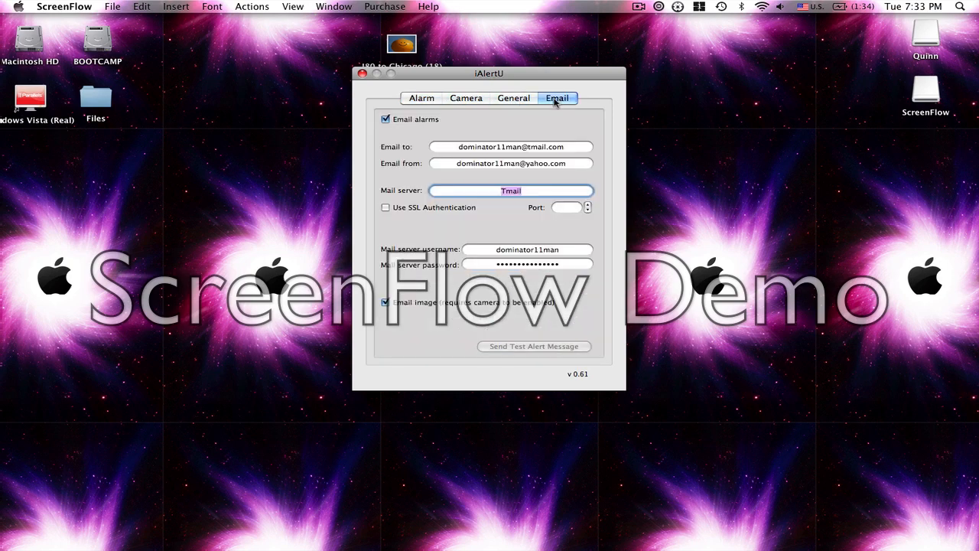
click(421, 98)
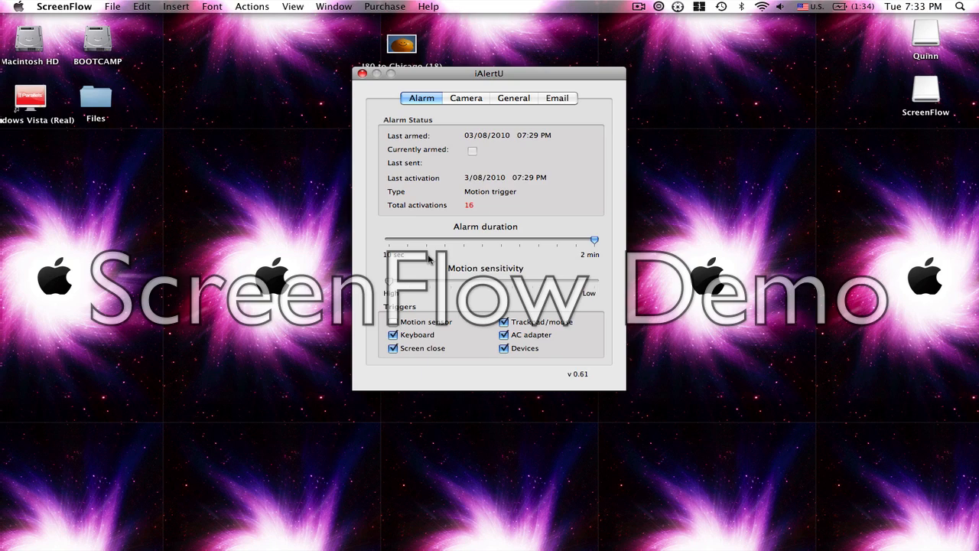
mouse_move(435, 162)
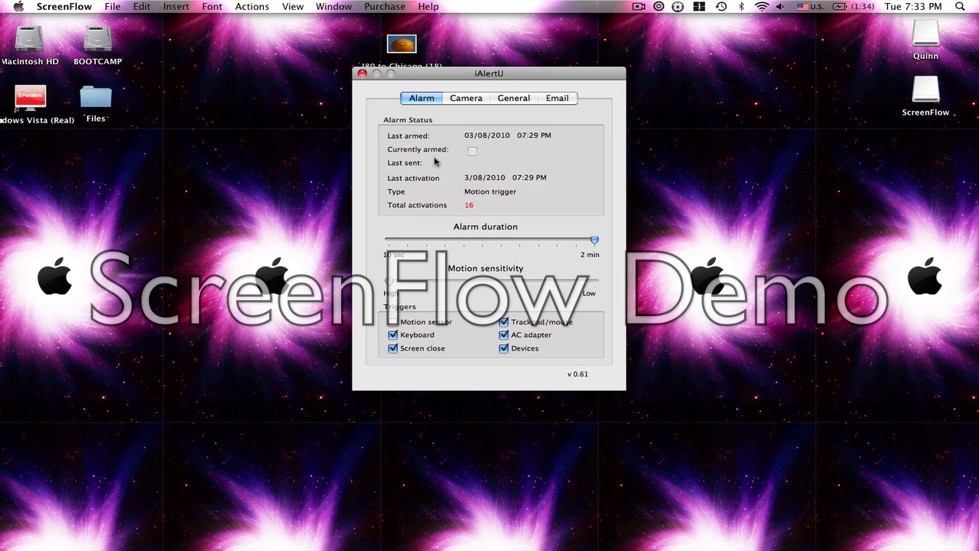
click(357, 74)
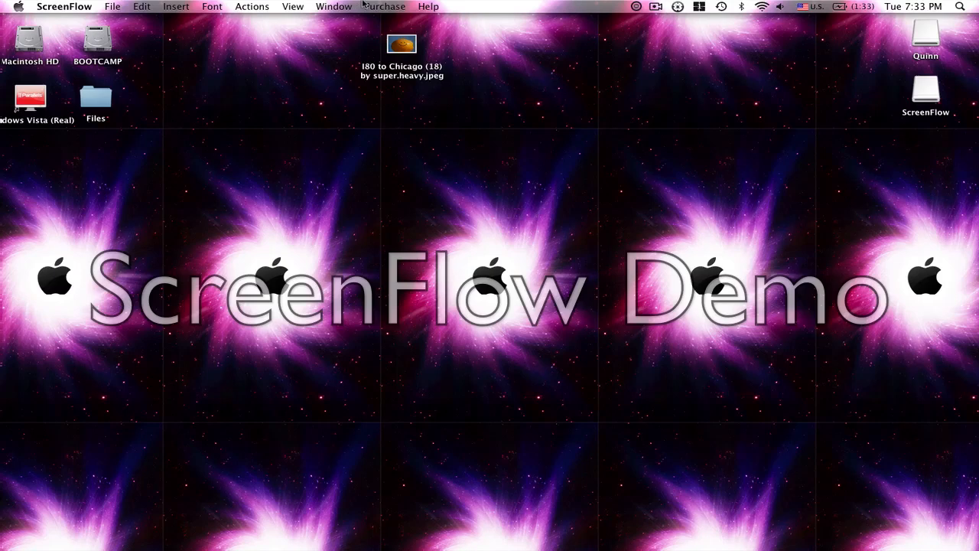
click(637, 6)
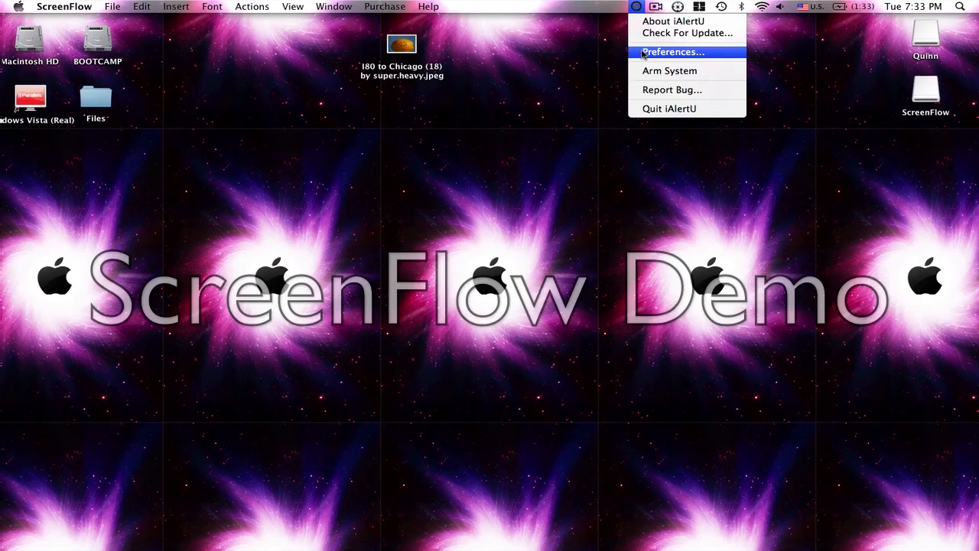
click(671, 52)
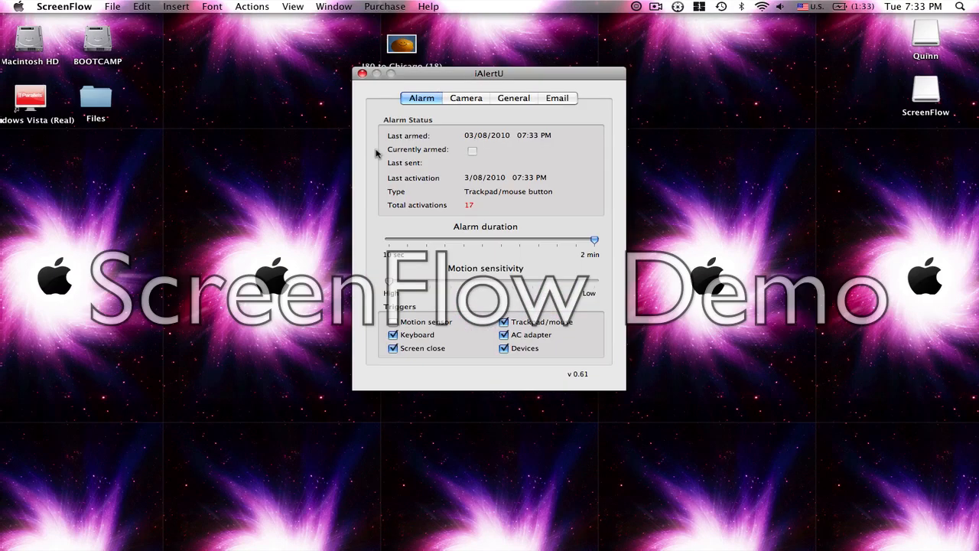
click(362, 74)
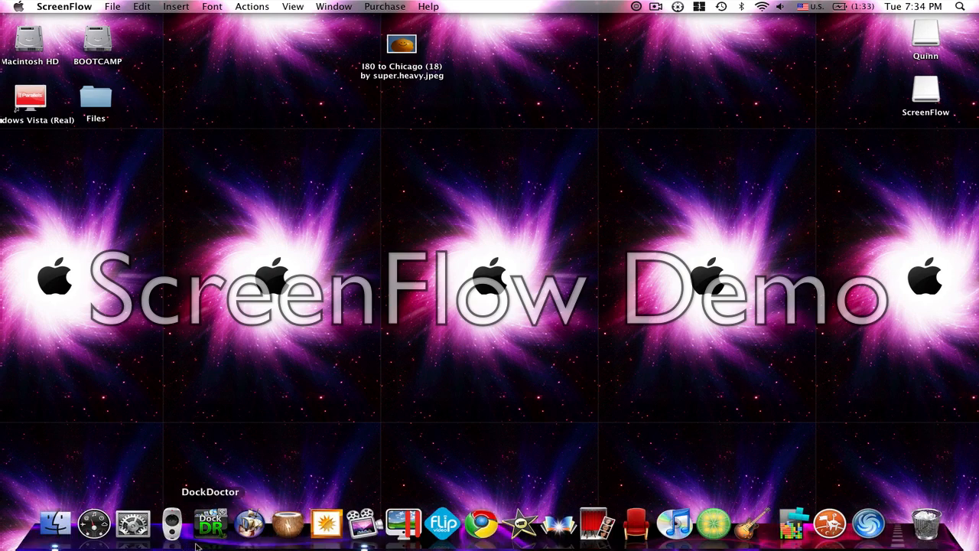
mouse_move(206, 548)
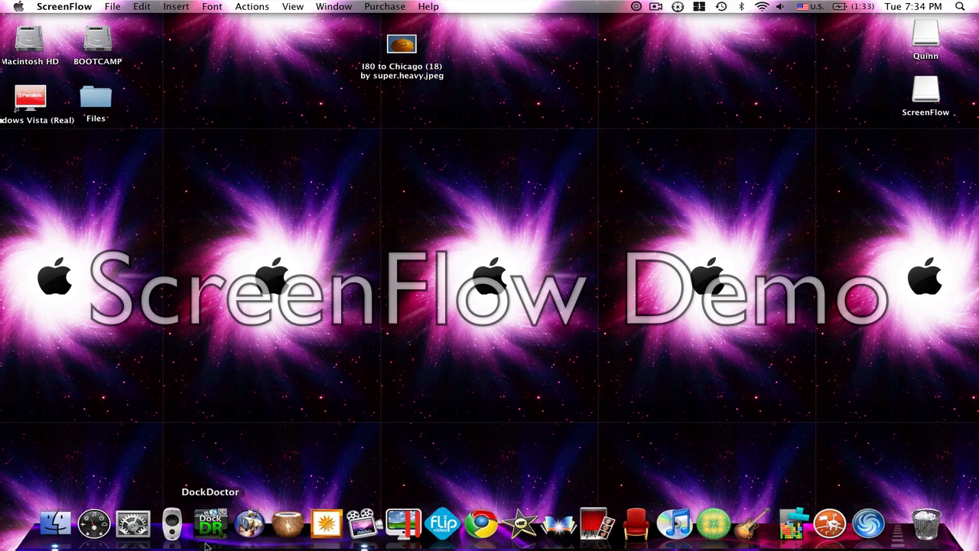
Launch DockDoctor, browse its available Dock skins, and close it.
click(211, 523)
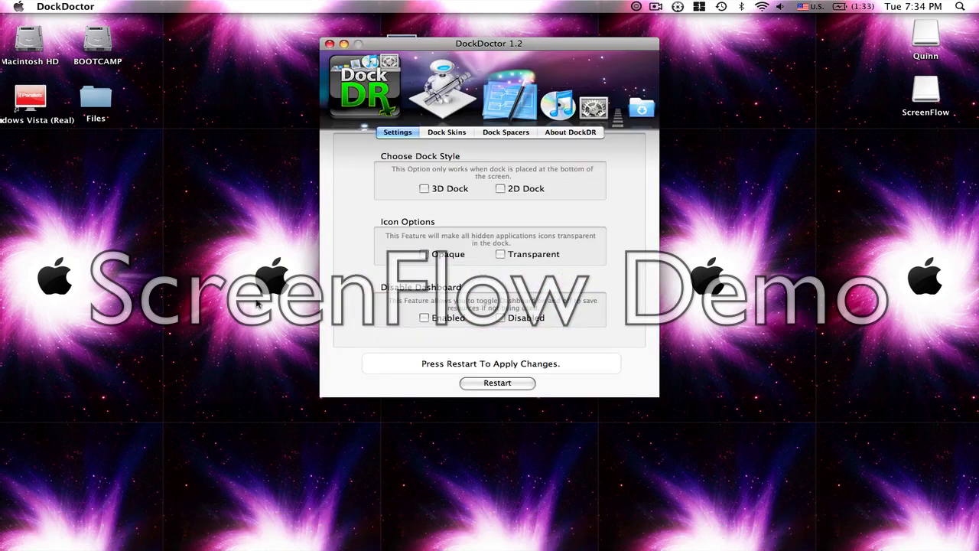
click(447, 132)
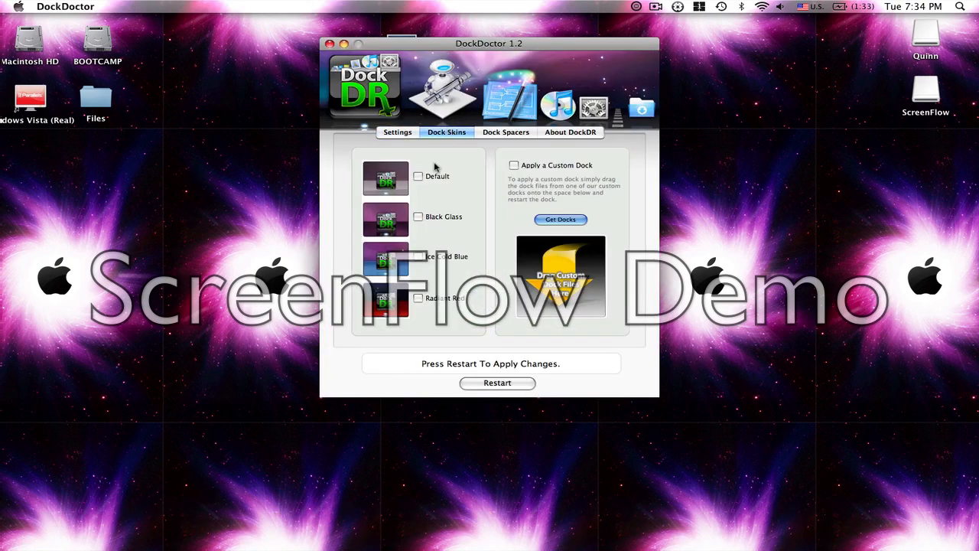
mouse_move(405, 206)
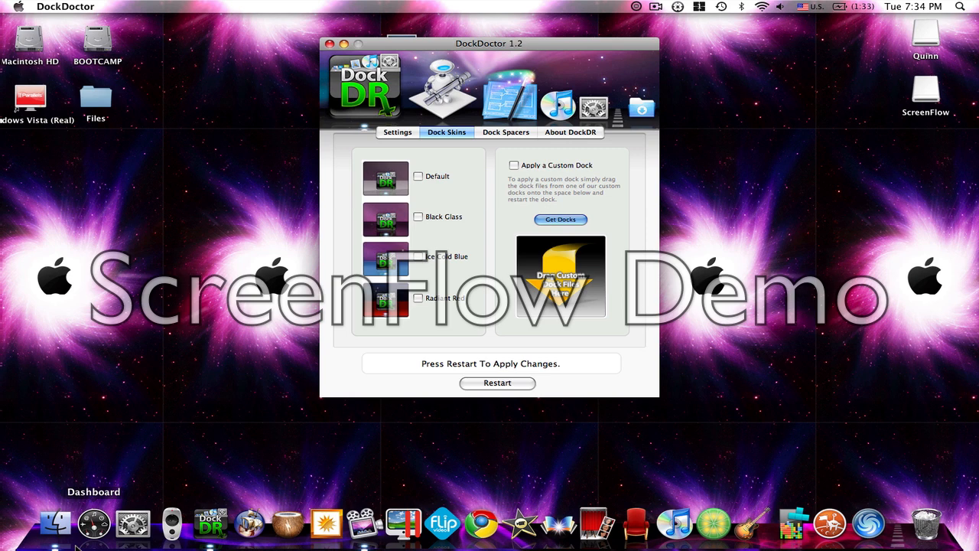
mouse_move(107, 542)
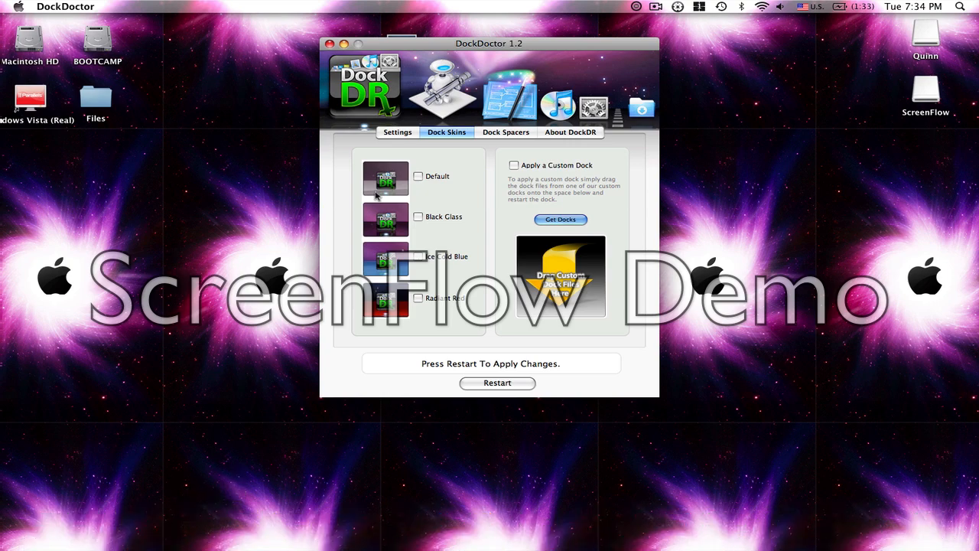
click(330, 42)
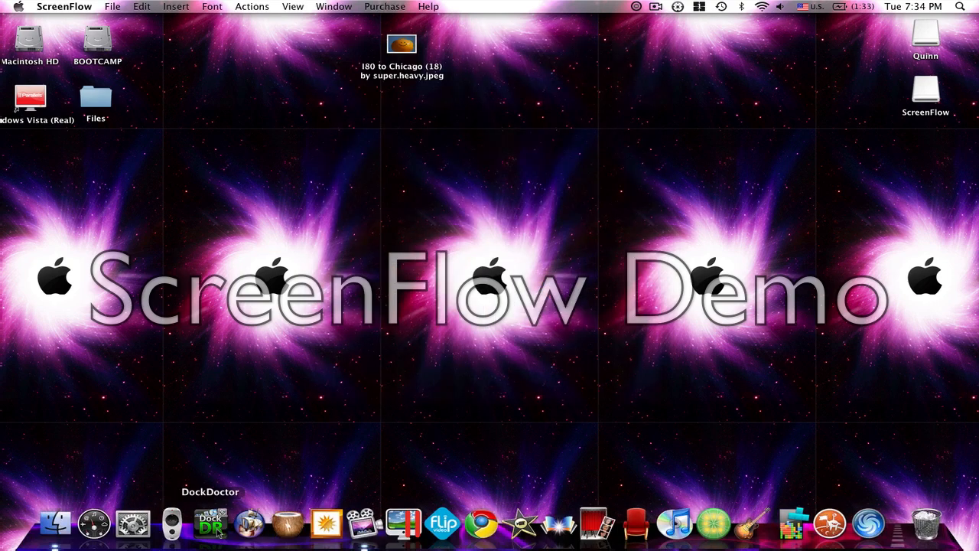
mouse_move(248, 523)
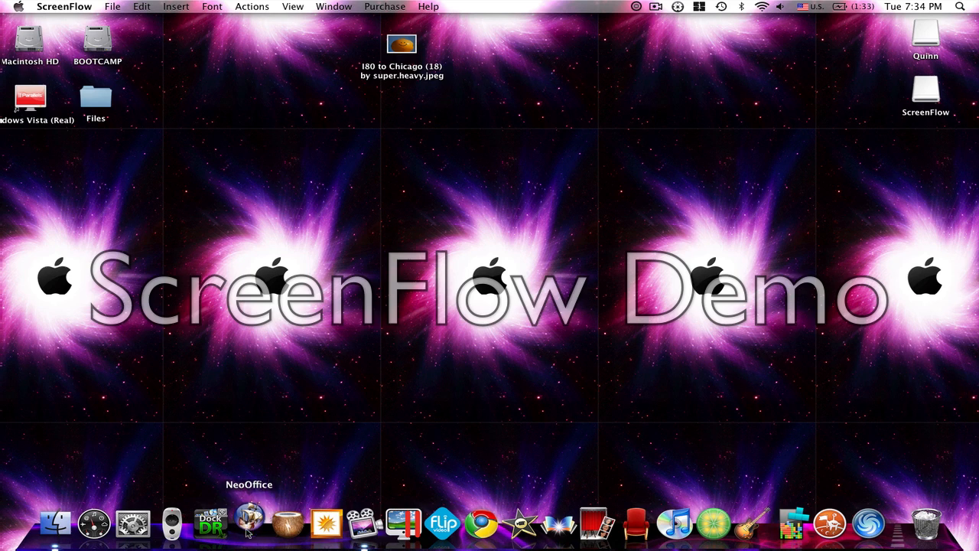
mouse_move(254, 505)
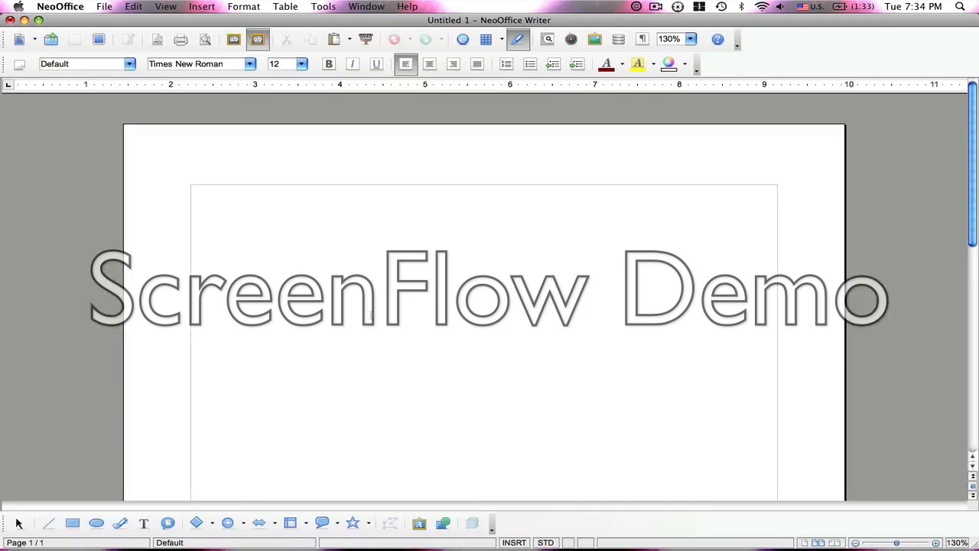
Enter 'disahfsdjfkdulhan' in the Writer document, then quit NeoOffice choosing Don't Save.
text(disahfsdjfkdulhandfs)
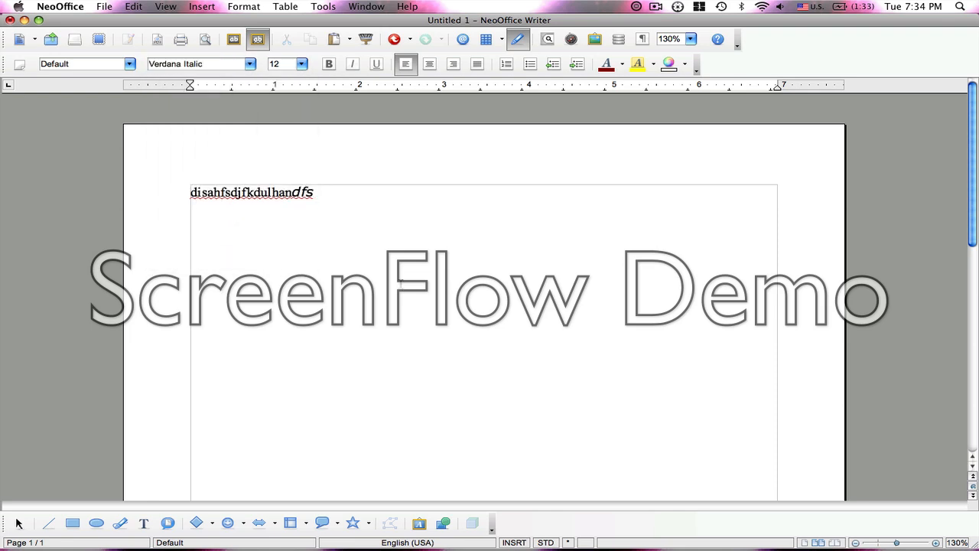
click(303, 65)
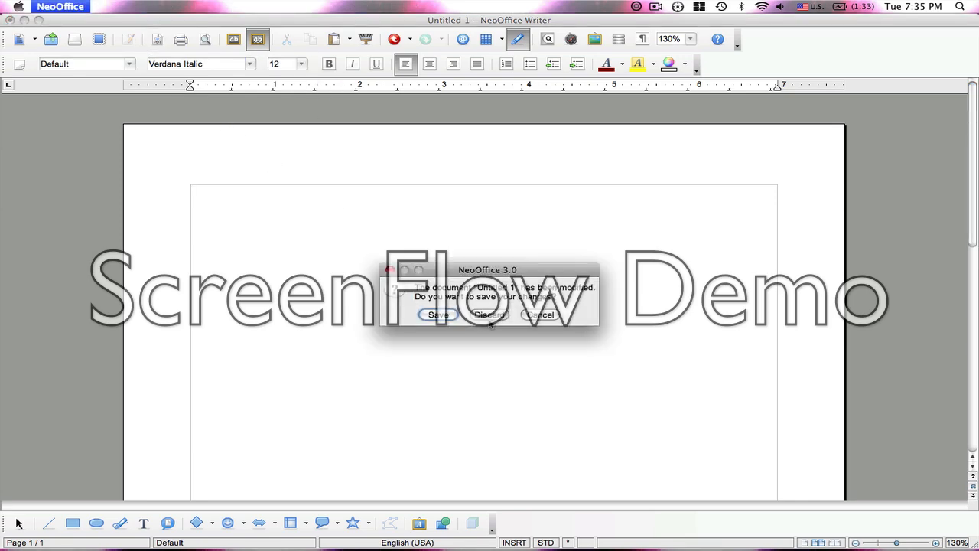
click(490, 315)
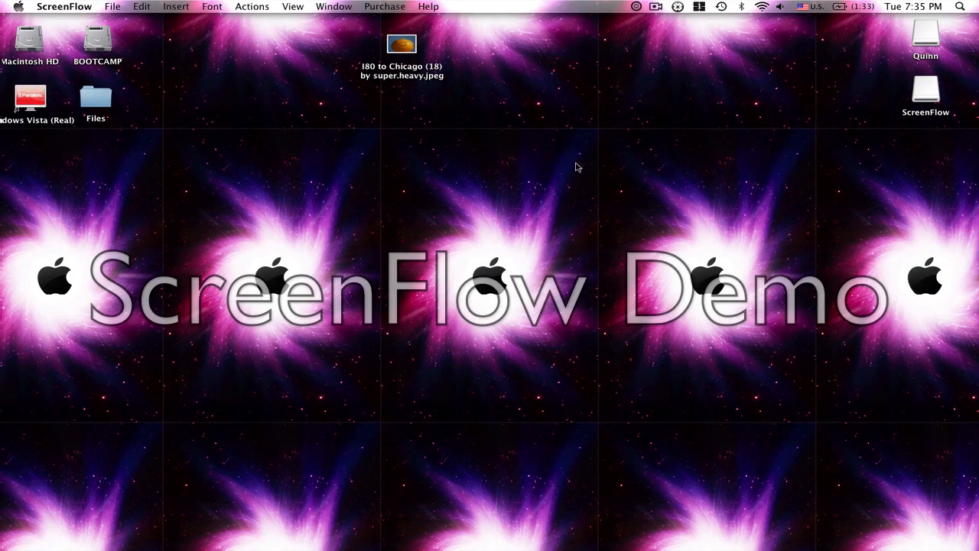
mouse_move(450, 486)
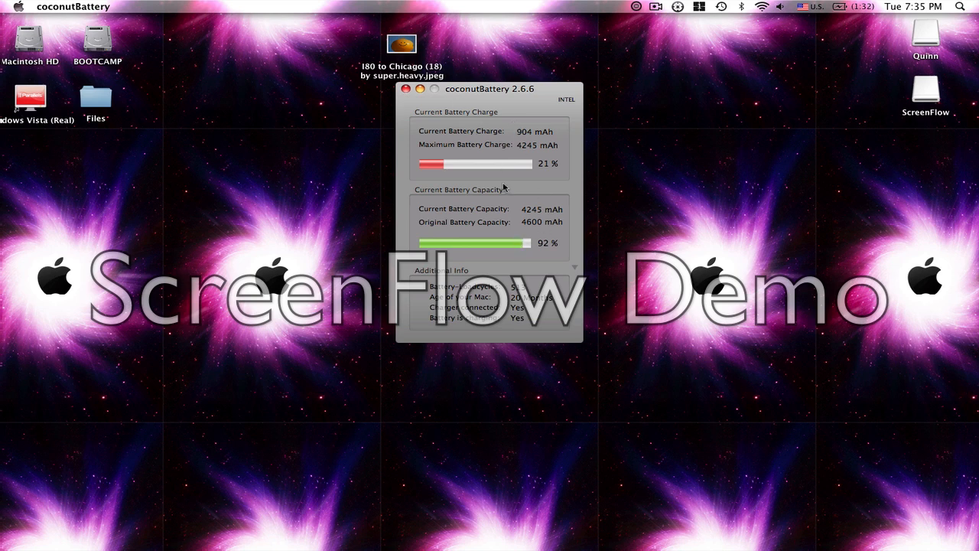
mouse_move(532, 138)
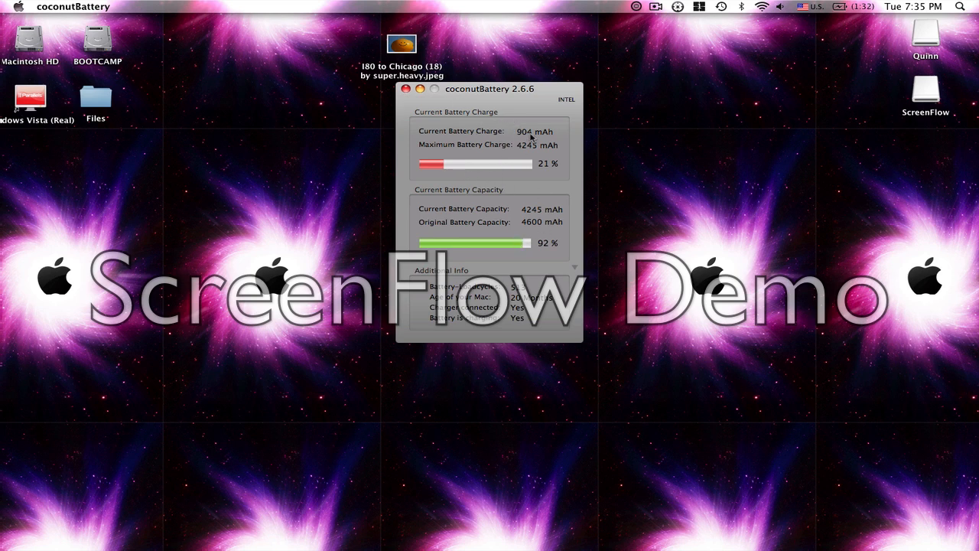
mouse_move(523, 163)
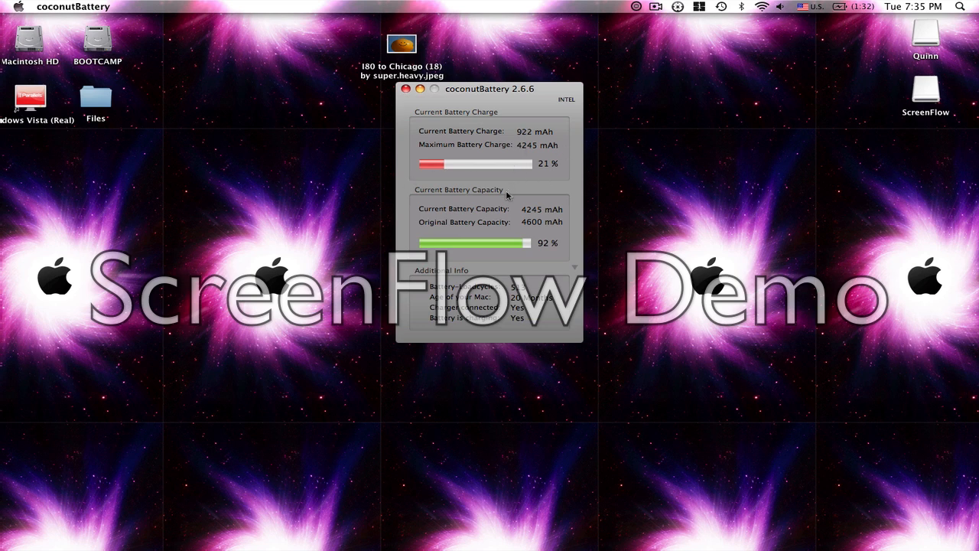
mouse_move(547, 259)
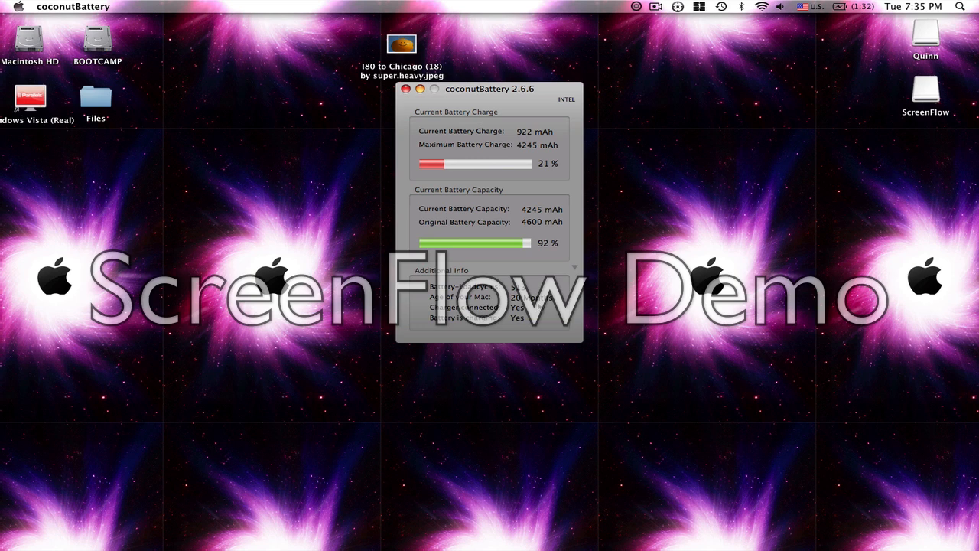
mouse_move(518, 404)
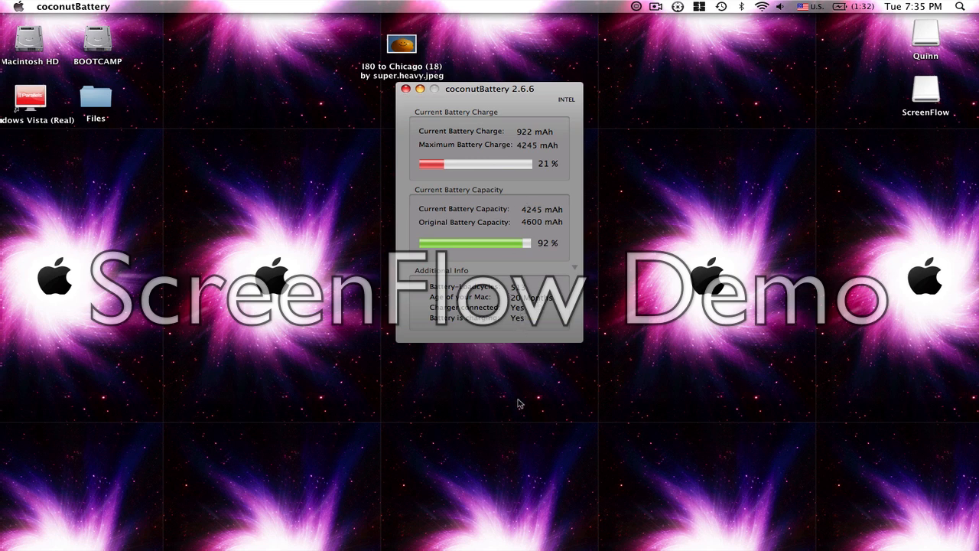
mouse_move(523, 236)
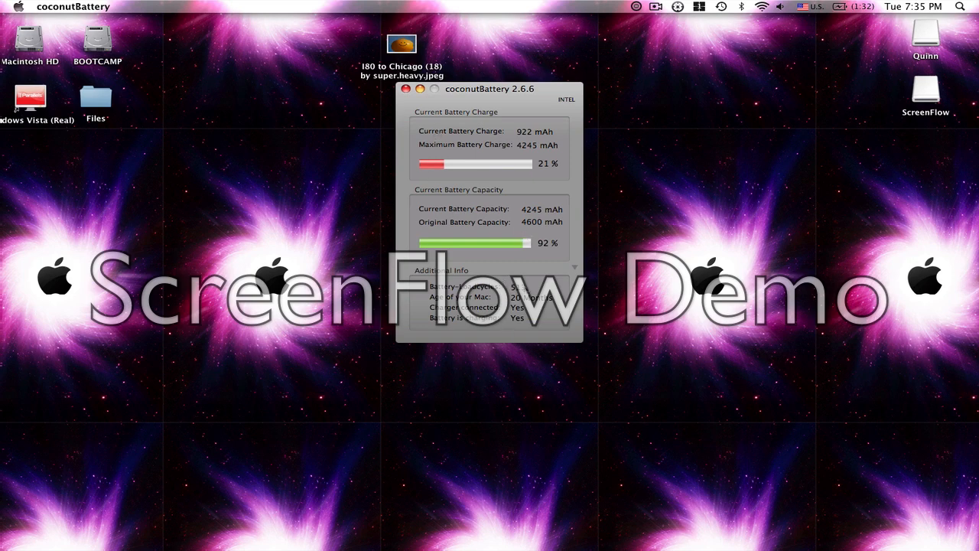
Close the coconutBattery window after reading 21% charge and 92% capacity.
click(407, 89)
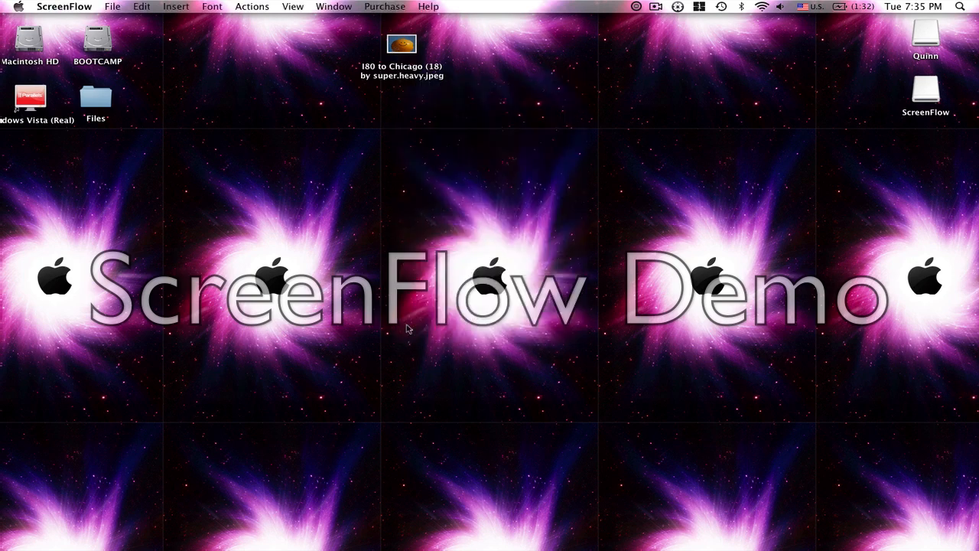
mouse_move(441, 536)
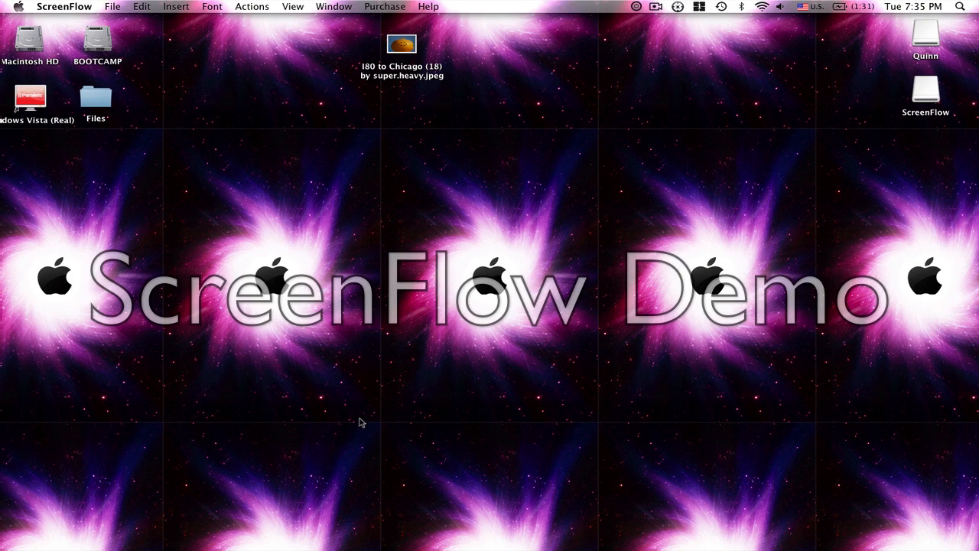
mouse_move(435, 320)
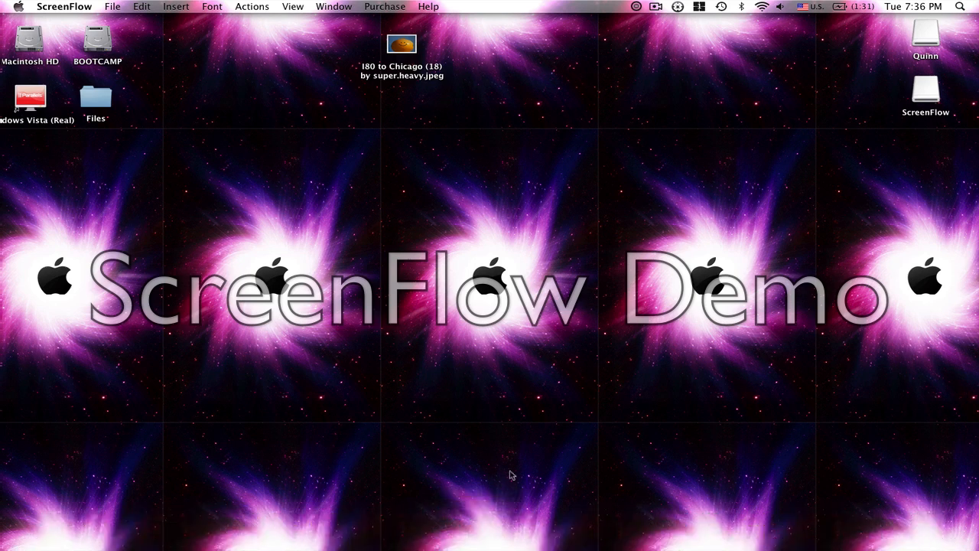
mouse_move(560, 352)
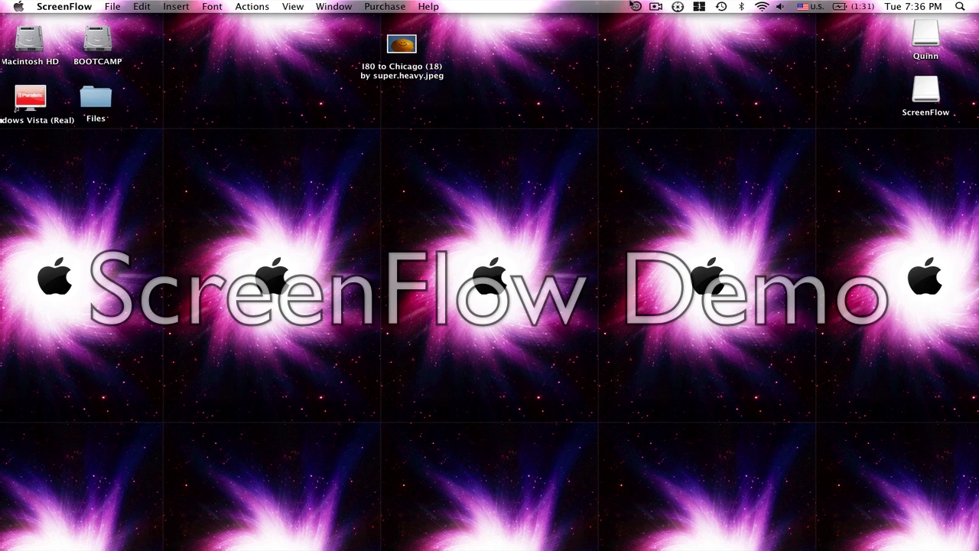
Show iAlertU's menu, then ScreenFlow's recording menu with Stop Record and Pause.
click(637, 7)
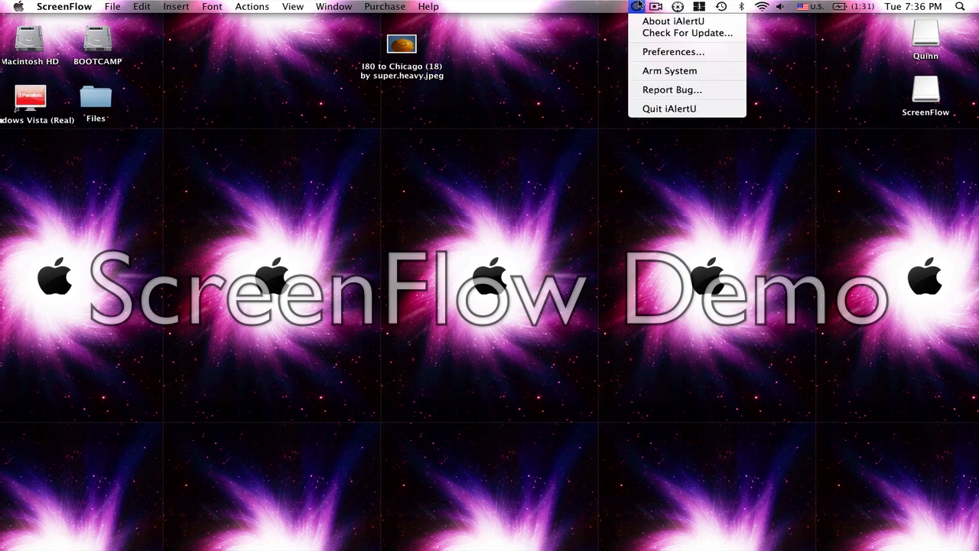
click(655, 6)
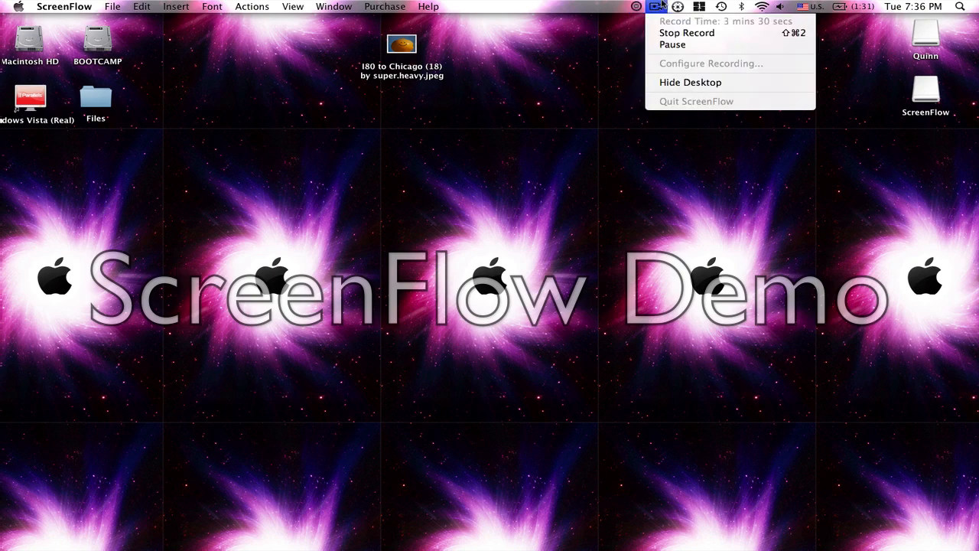
mouse_move(689, 34)
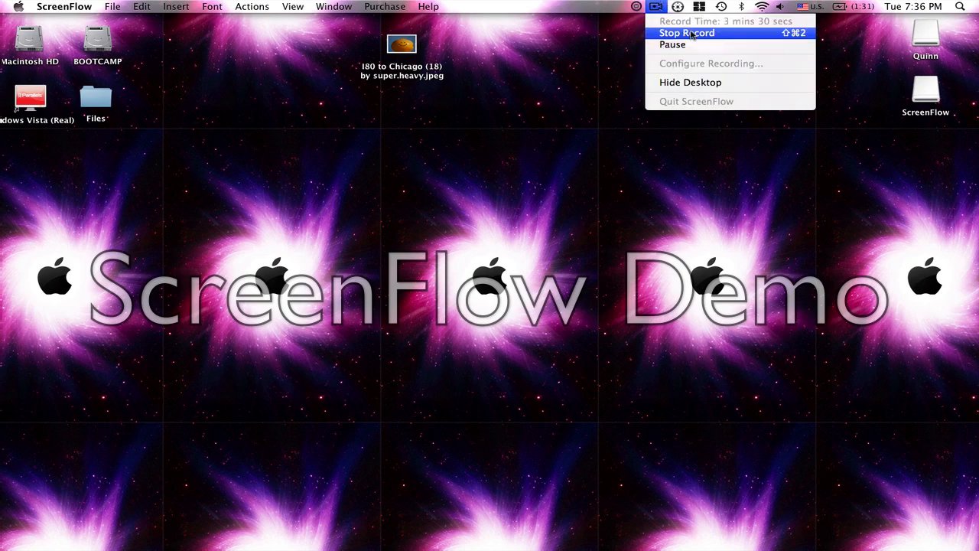